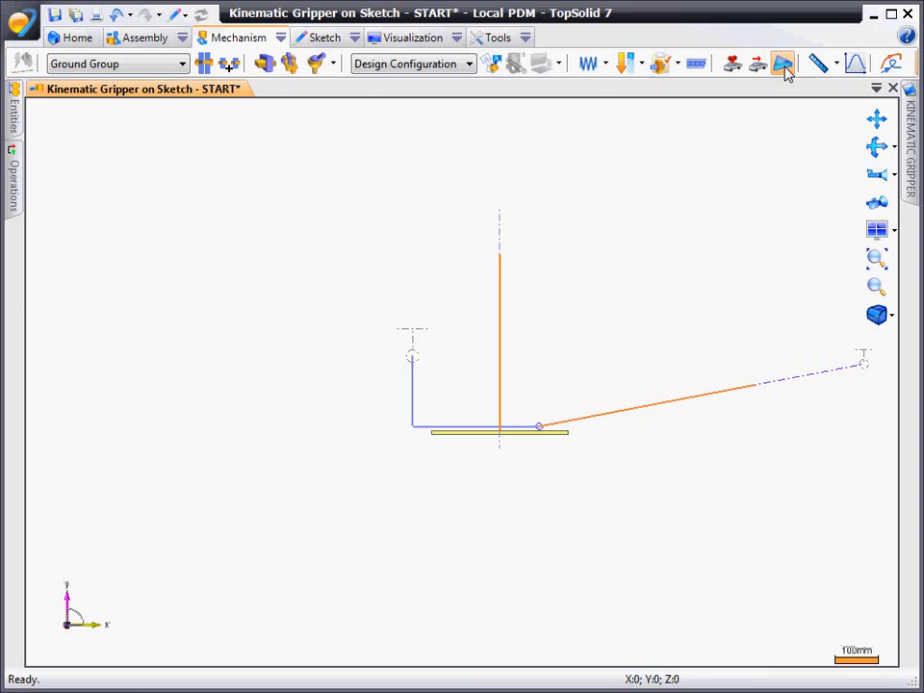
# Run Simulation 1 at fast-forward speed so the sketched arm swings the pad outward
pyautogui.click(781, 64)
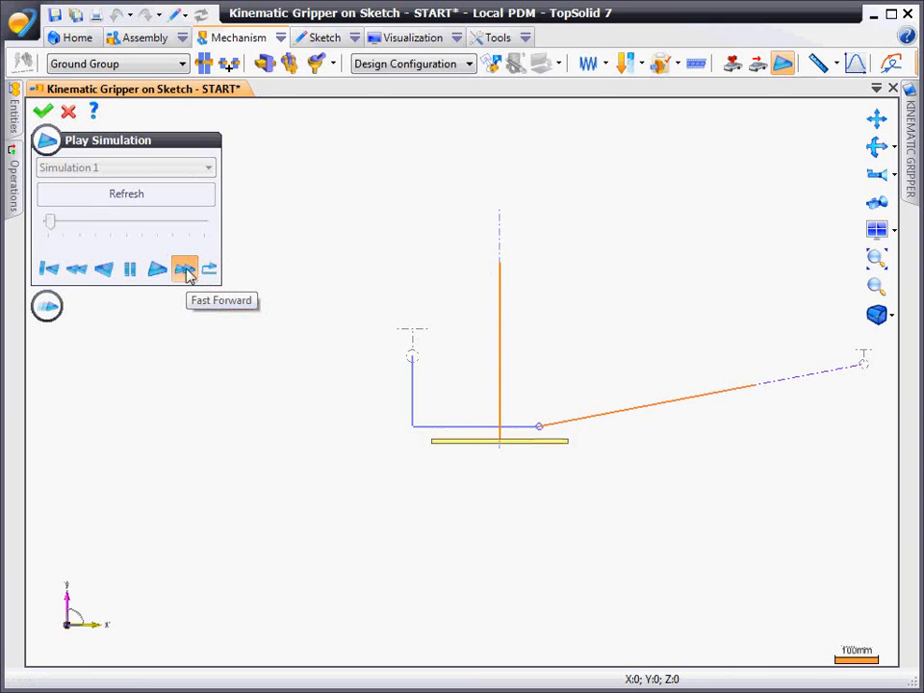
pyautogui.click(185, 269)
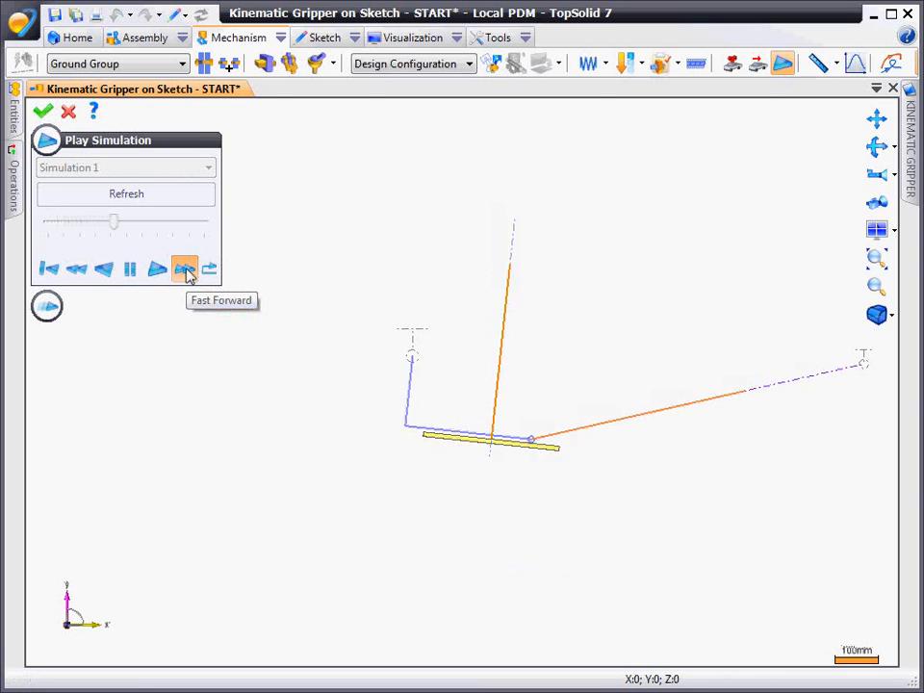
pyautogui.click(184, 269)
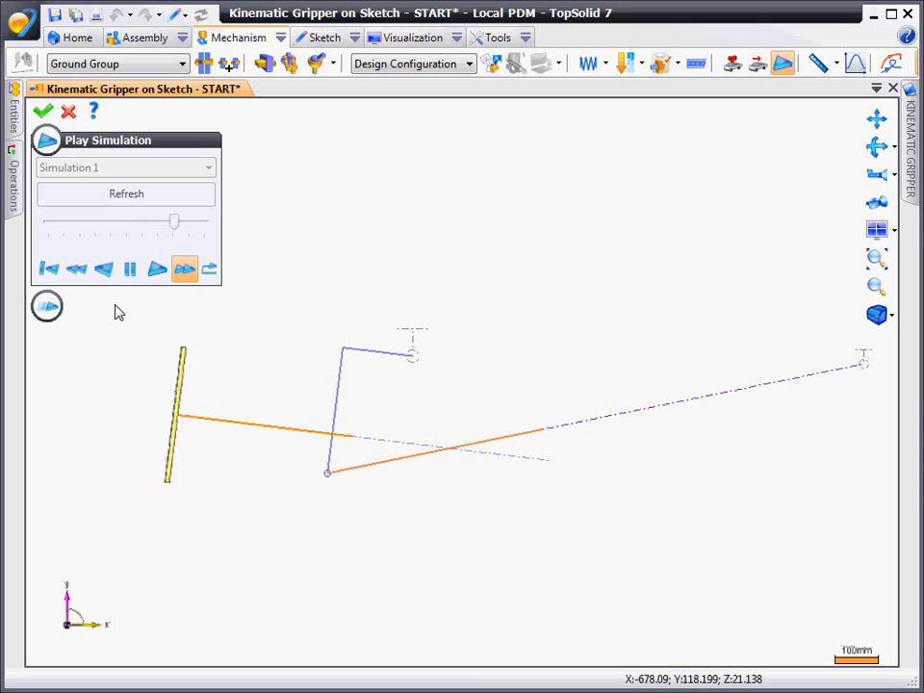
pyautogui.click(158, 269)
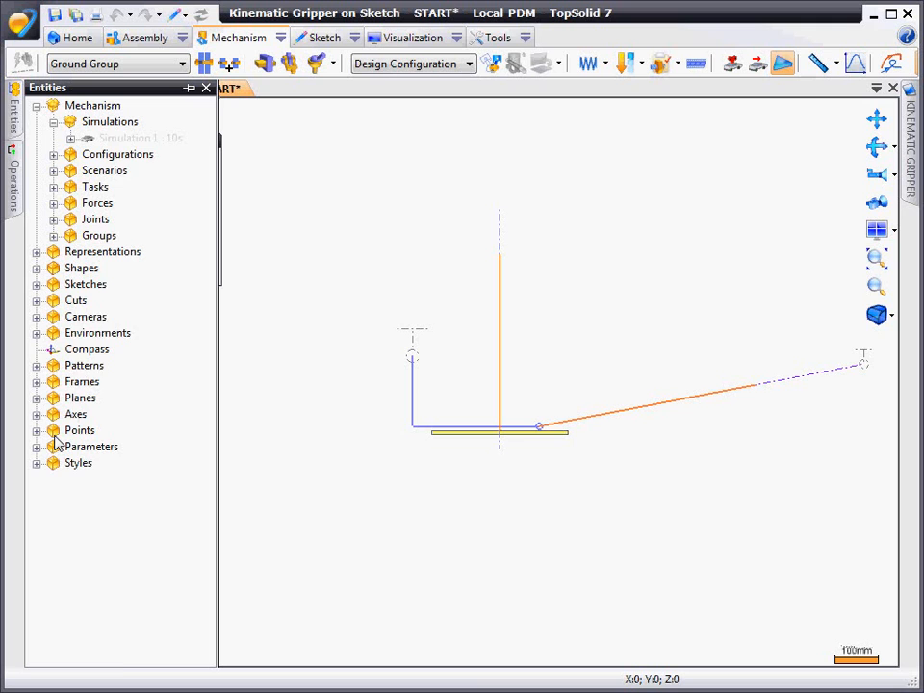
# Add a 500 mm dimension on the orange arm line driven by stroke1, shown as '500 (stroke1)'
pyautogui.click(35, 447)
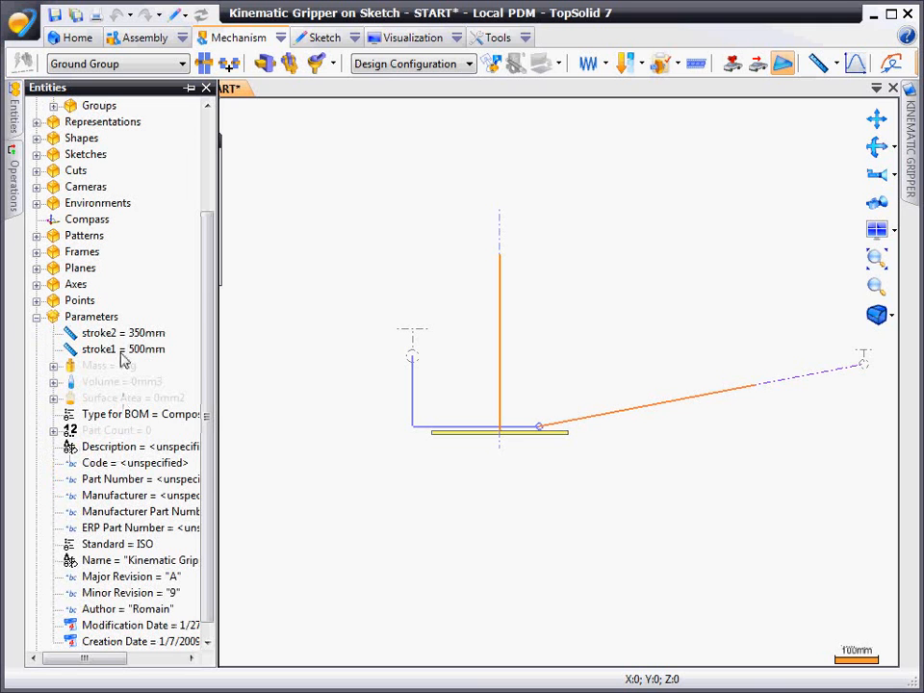
pyautogui.click(123, 348)
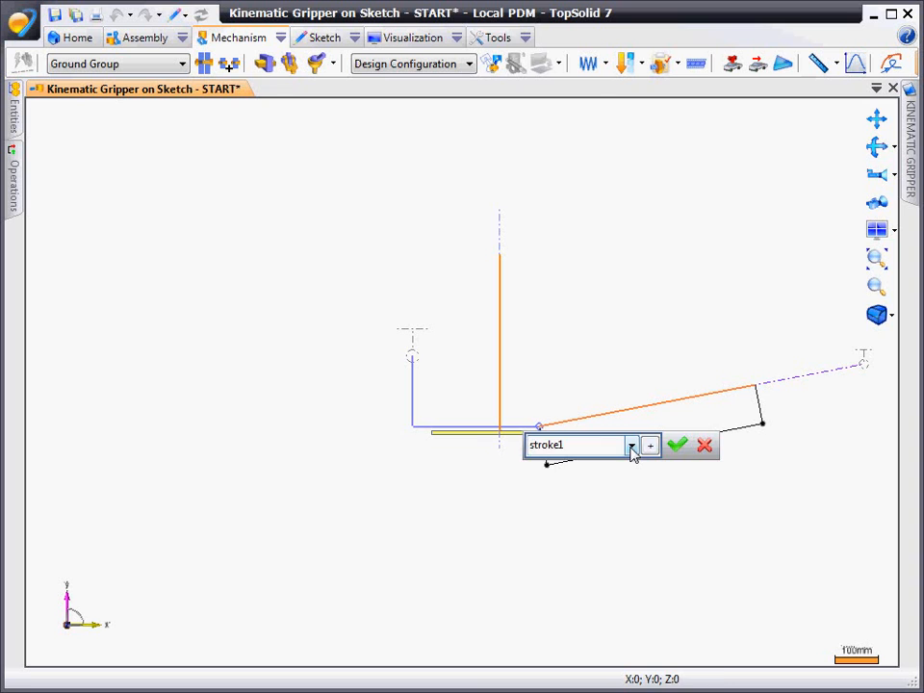
pyautogui.click(678, 444)
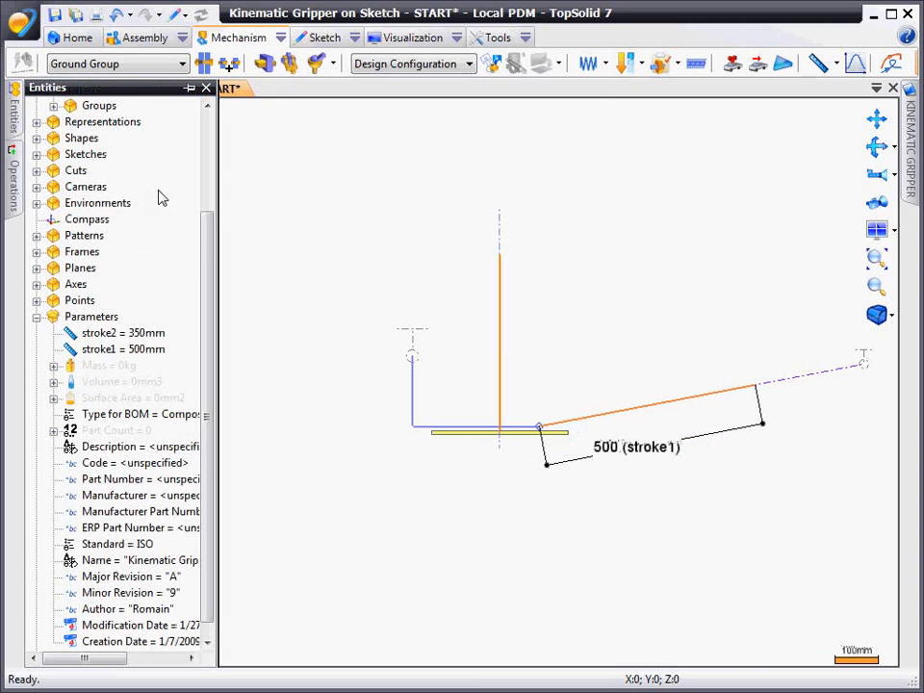
pyautogui.click(36, 104)
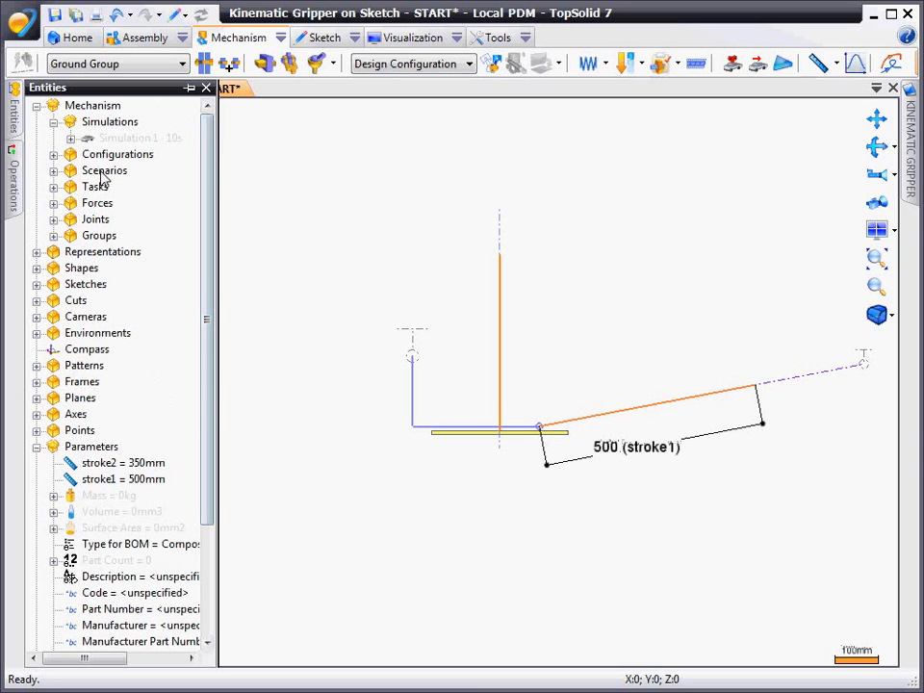
# Set the Hydraulic Cylinder 1 - GO task's 2 s row value to stroke1 and confirm
pyautogui.click(54, 187)
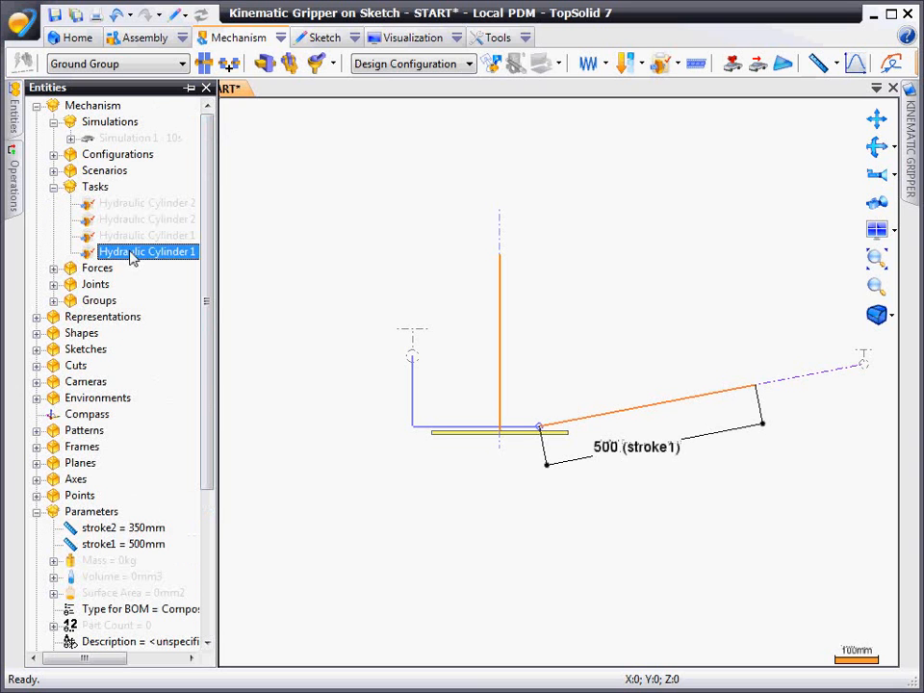
pyautogui.doubleClick(146, 250)
pyautogui.write('stro')
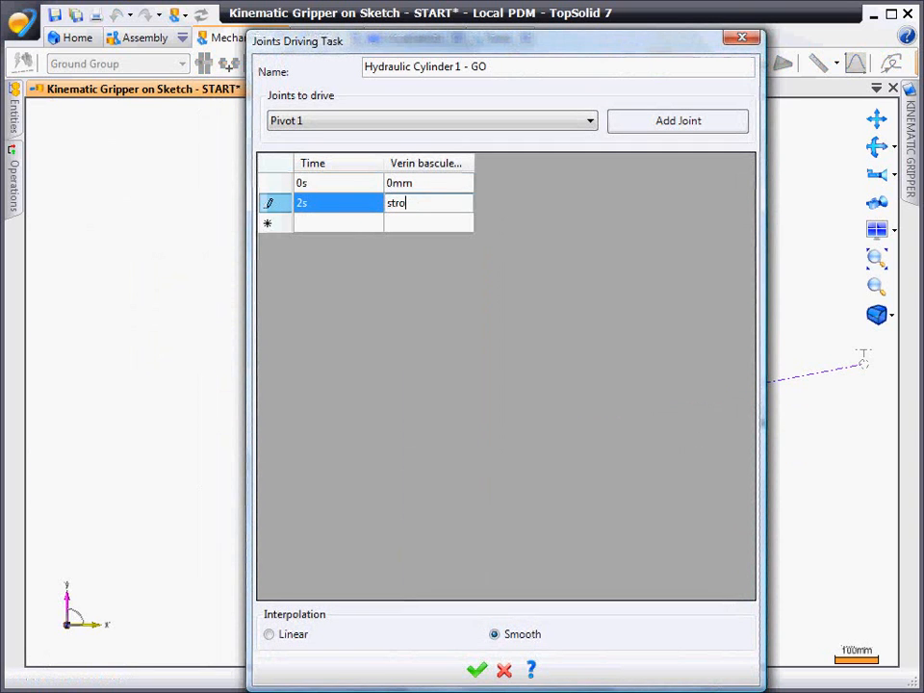
pyautogui.write('ke1')
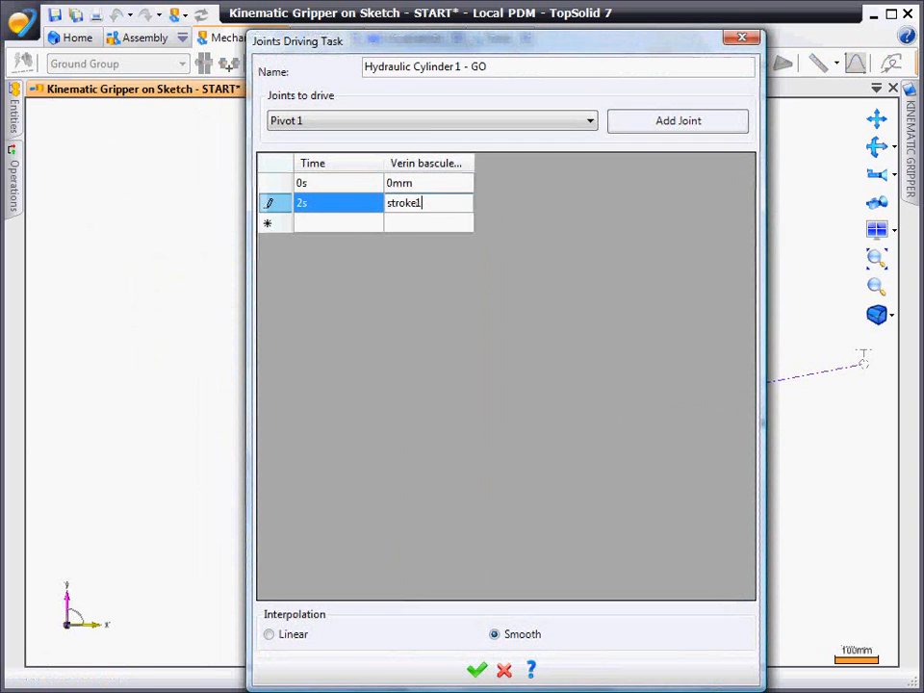
pyautogui.click(476, 669)
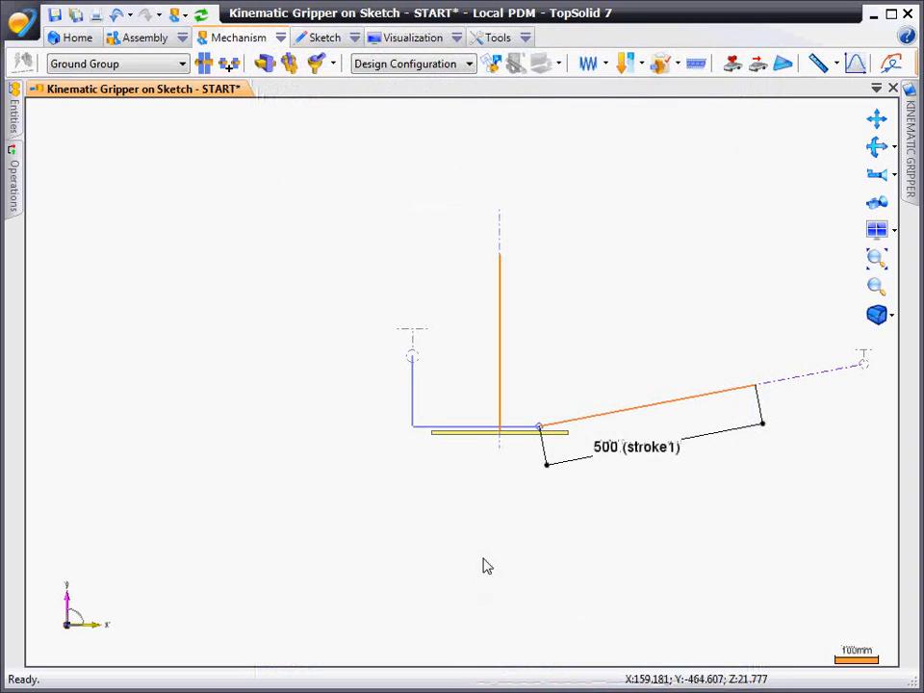
# Re-solve the gripper sketch via Edit, then relaunch the mechanism simulation
pyautogui.rightClick(485, 566)
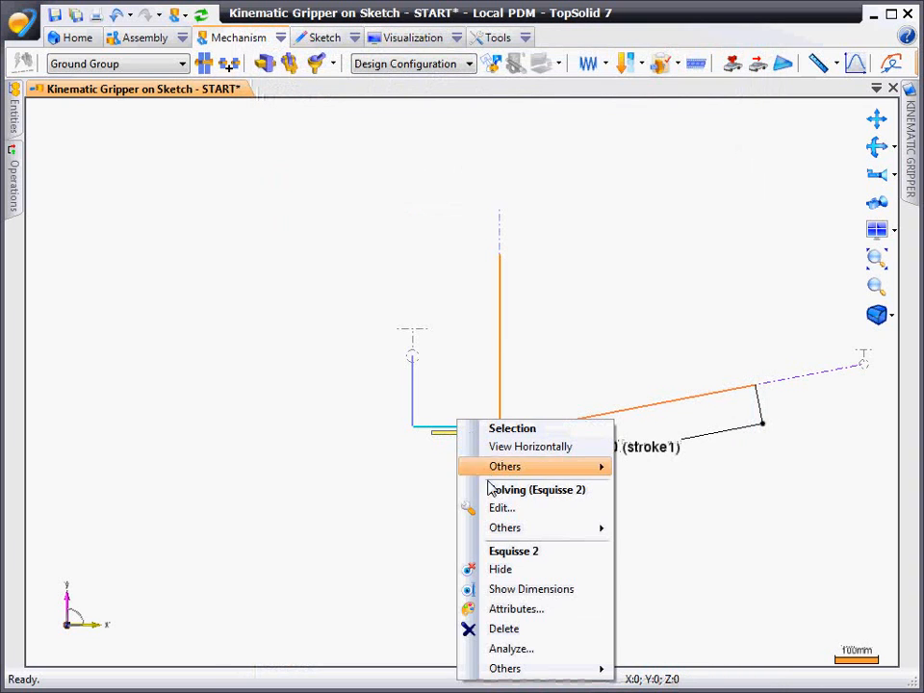
pyautogui.click(500, 508)
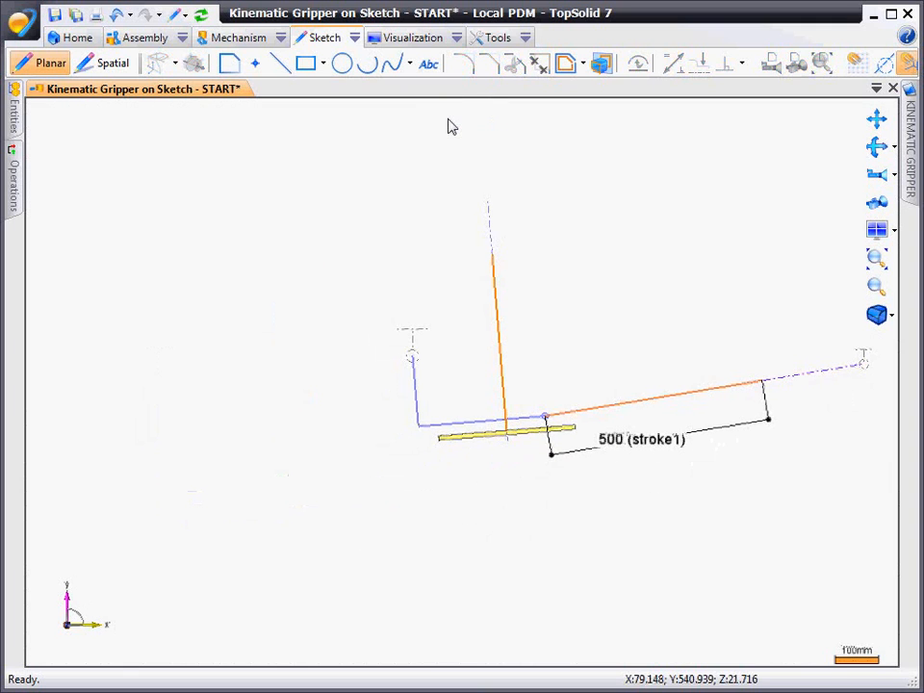
pyautogui.click(202, 17)
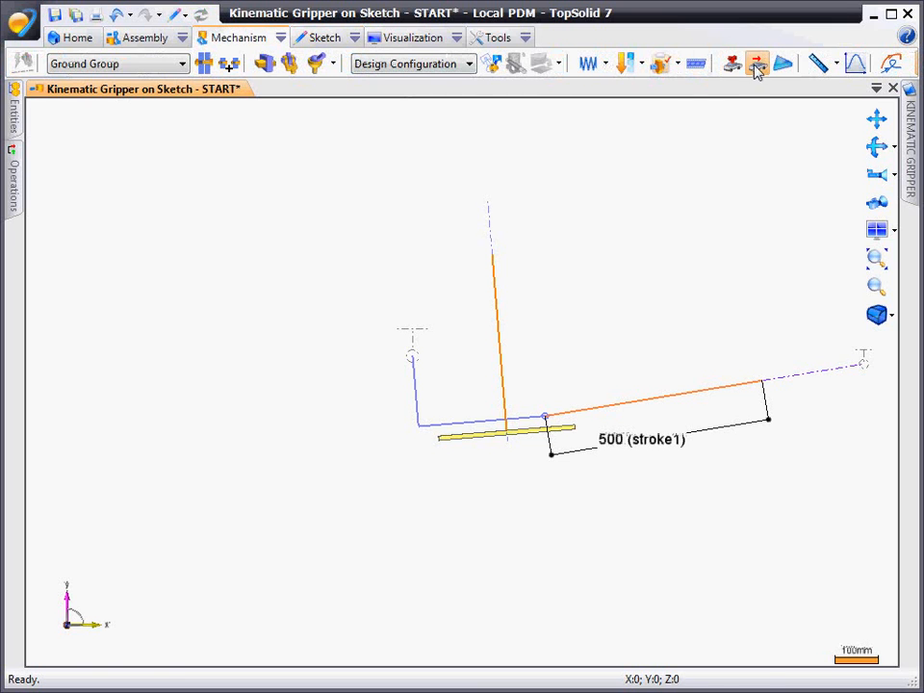
pyautogui.click(756, 63)
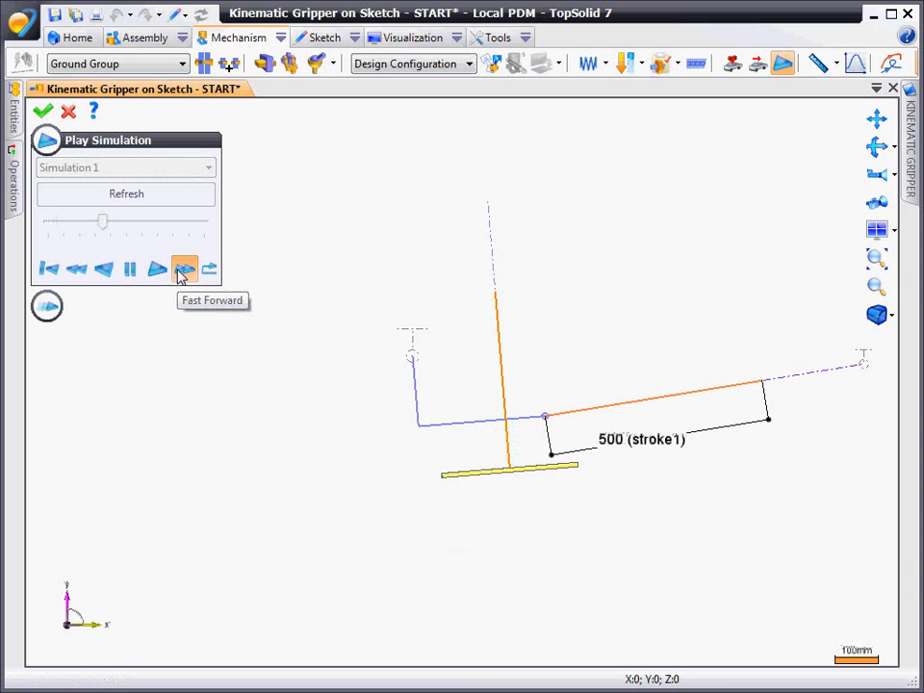
# Replay Simulation 1 repeatedly at fast speed, watching the 3D pad plate swing outward
pyautogui.click(185, 270)
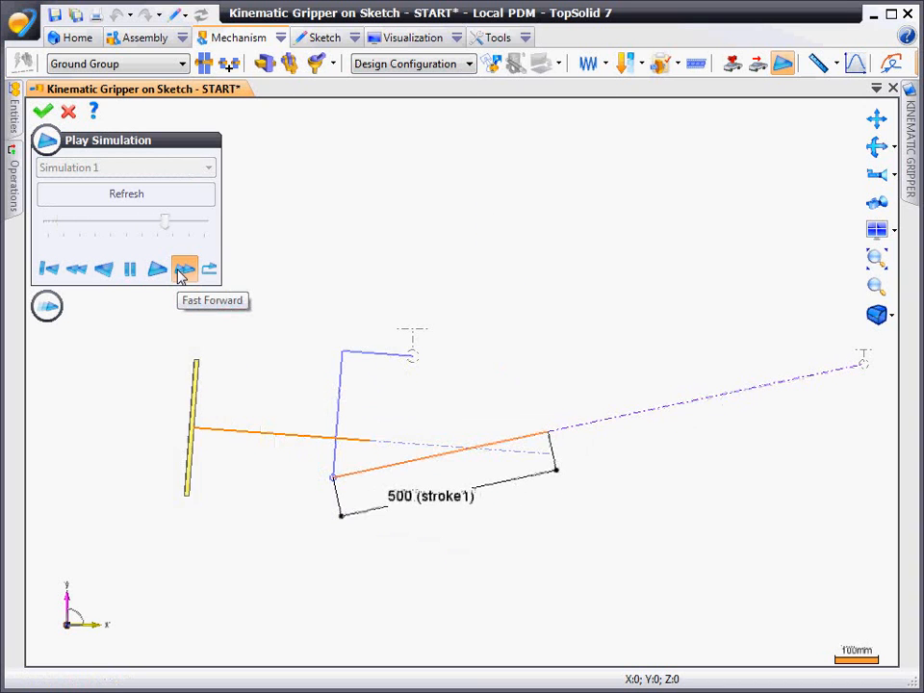
pyautogui.click(158, 269)
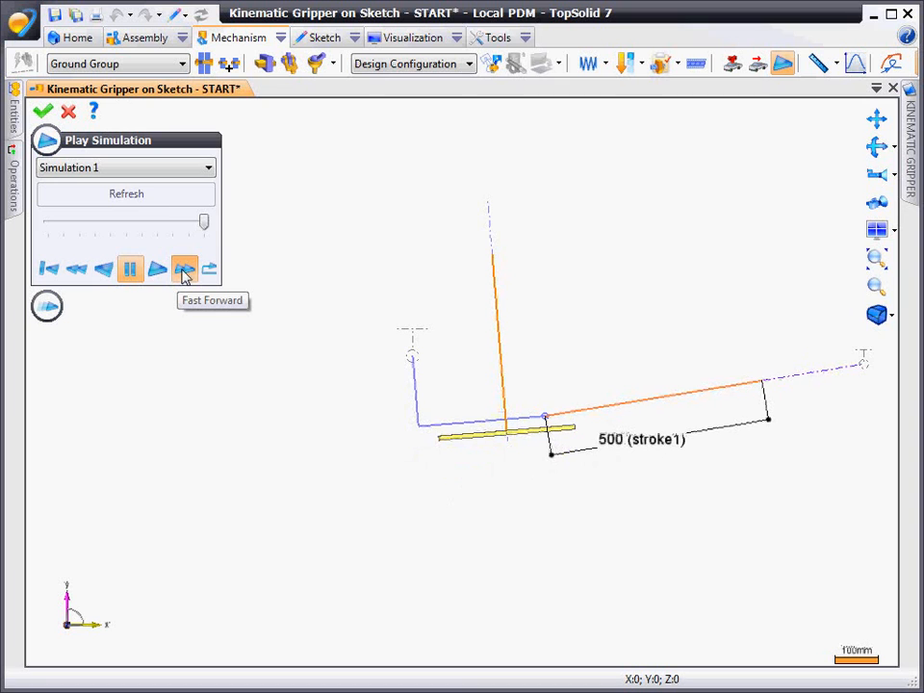
pyautogui.click(157, 270)
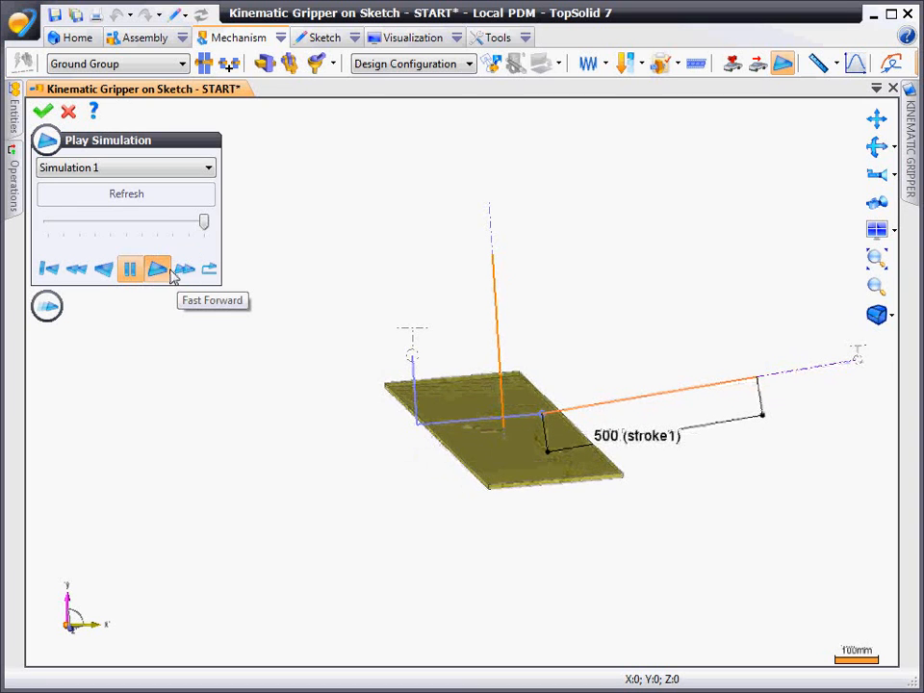
pyautogui.click(185, 270)
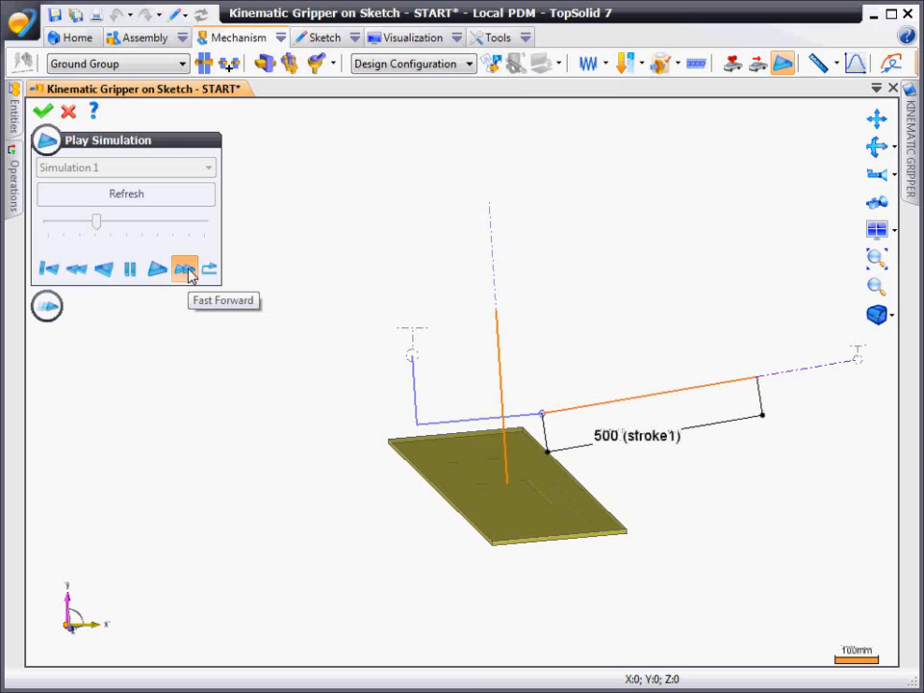
pyautogui.click(185, 270)
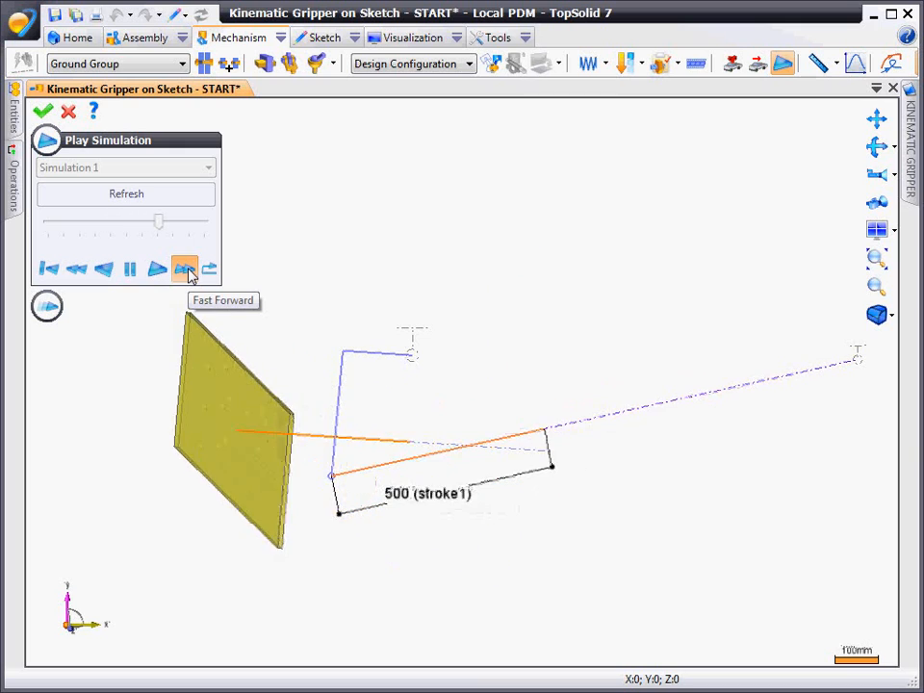
pyautogui.click(185, 270)
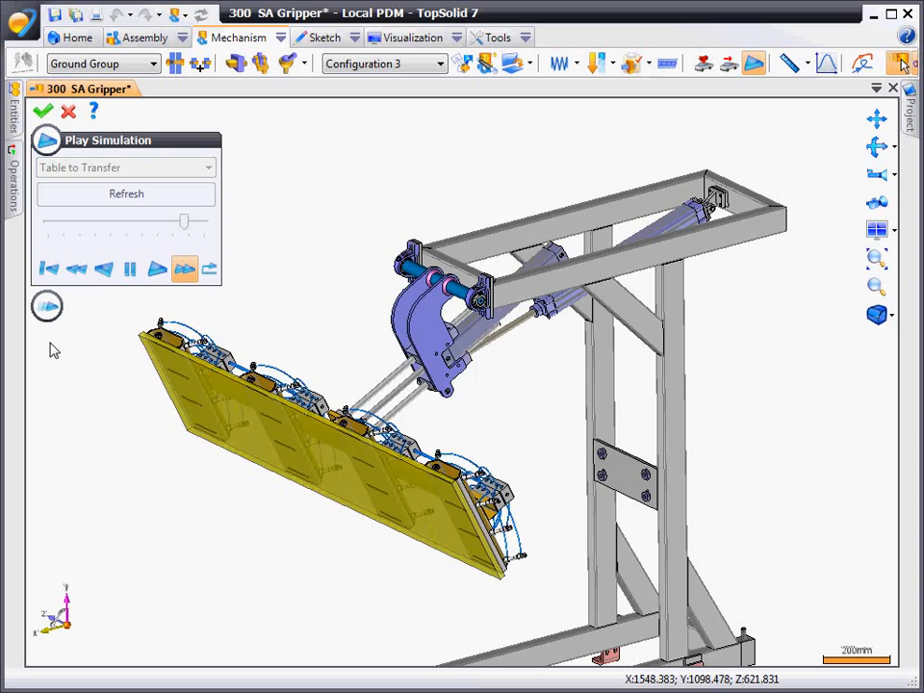
# Show the rendering-mode list while the 300 SA Gripper's Table to Transfer simulation plays
pyautogui.click(889, 315)
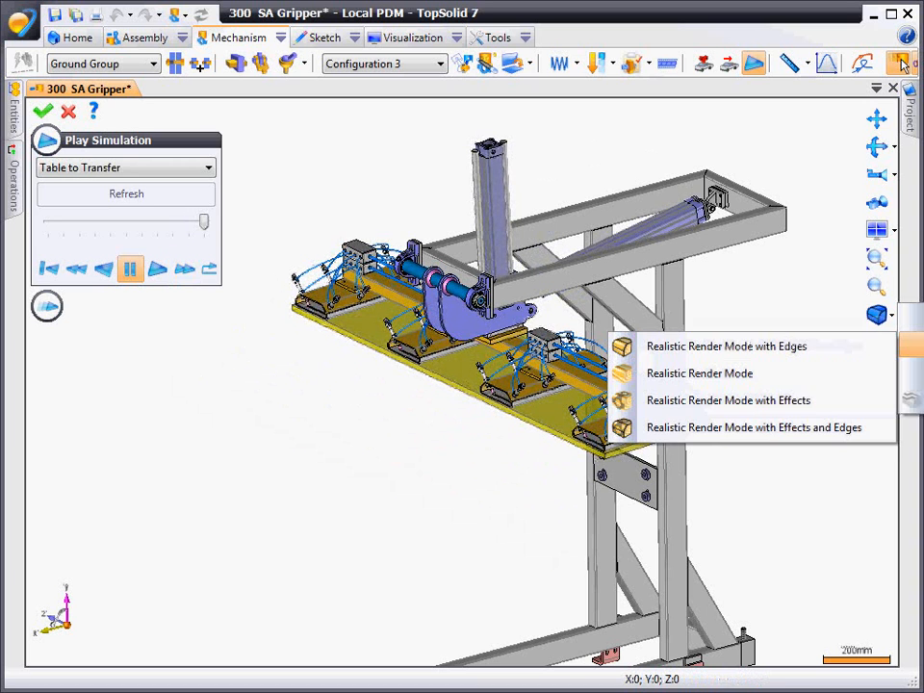